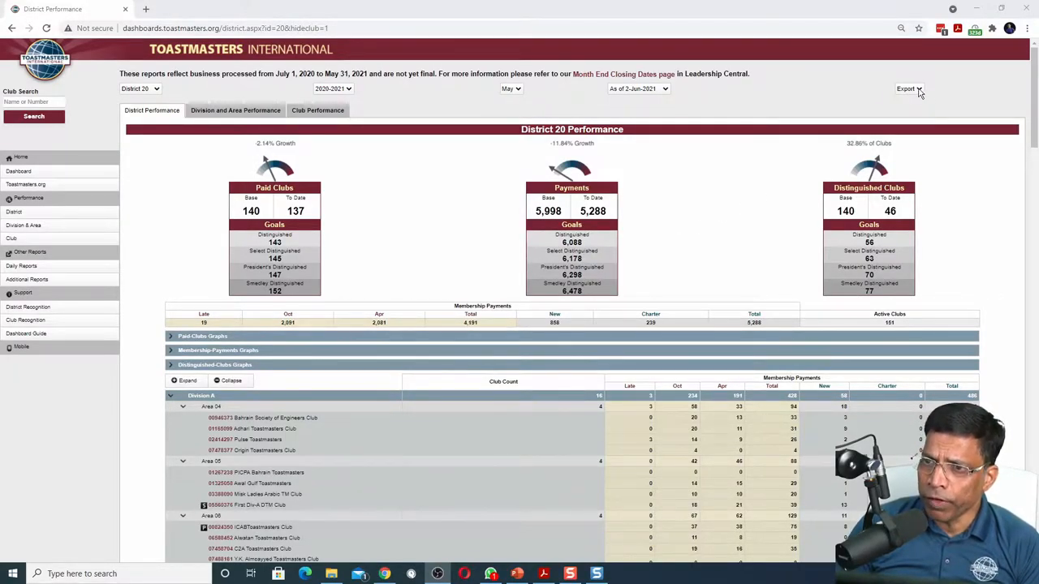
Navigate from the district dashboard to the Educational Achievements (current year) report in Chrome.
click(905, 88)
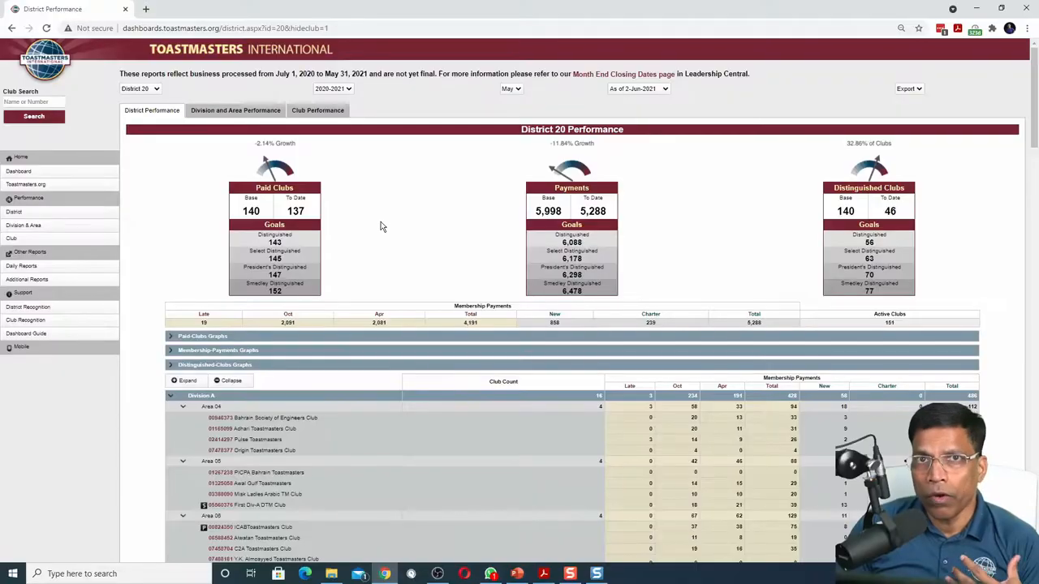
mouse_move(26, 279)
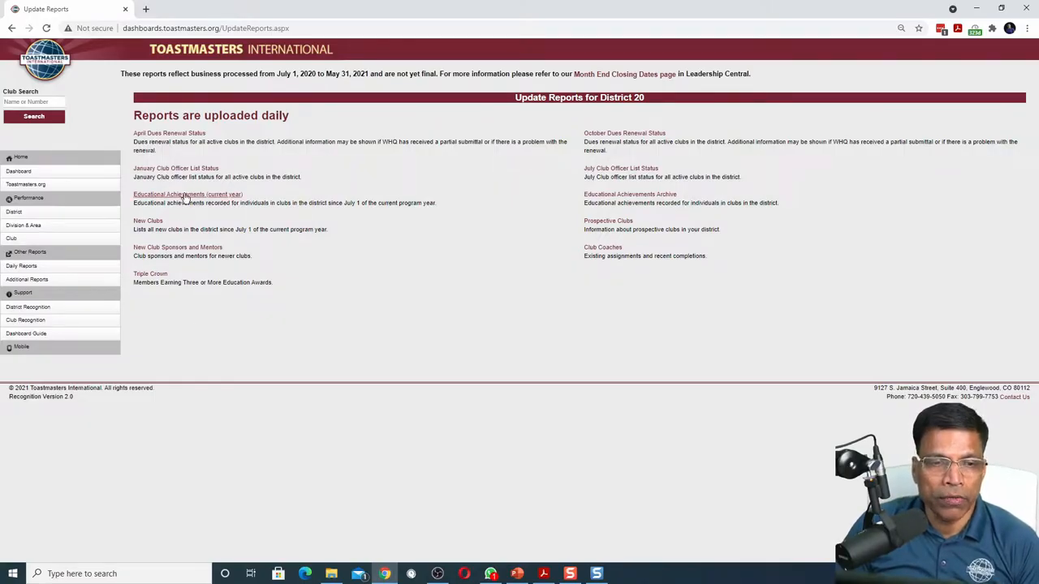
click(188, 195)
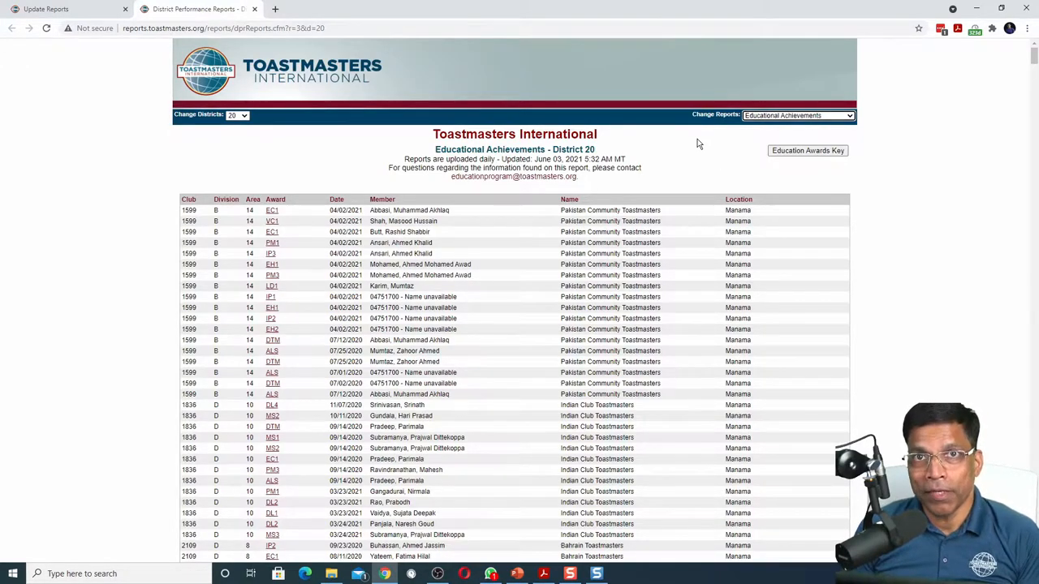
click(623, 575)
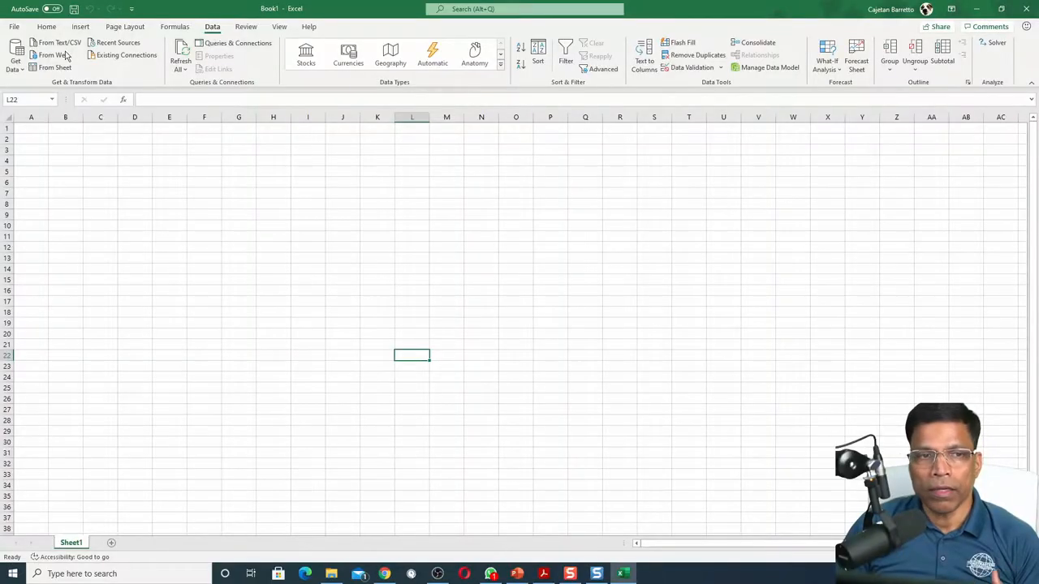
Show Excel's Get External Data options, then select the report URL in Chrome's address bar.
click(52, 55)
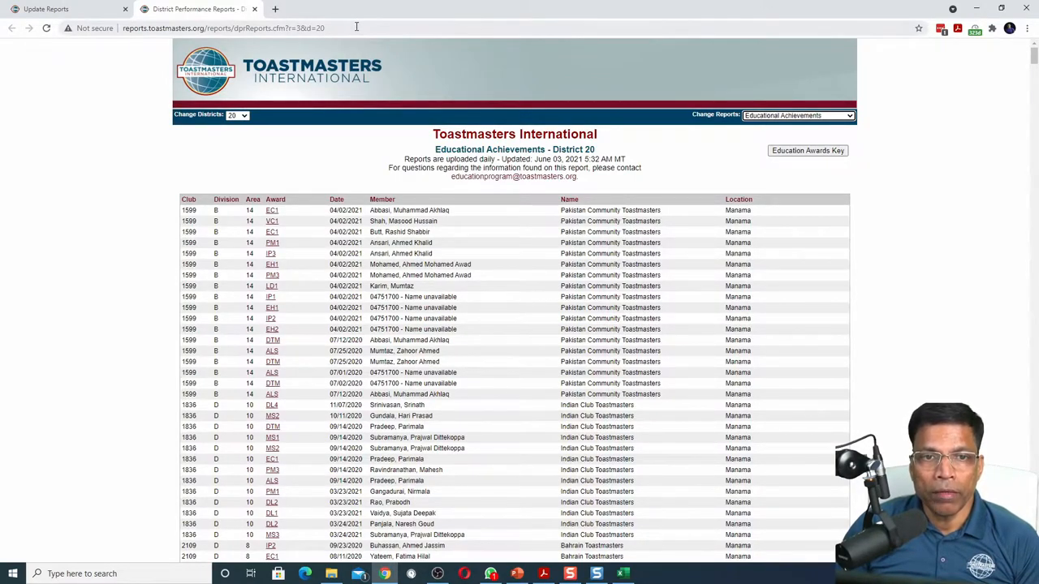
click(224, 27)
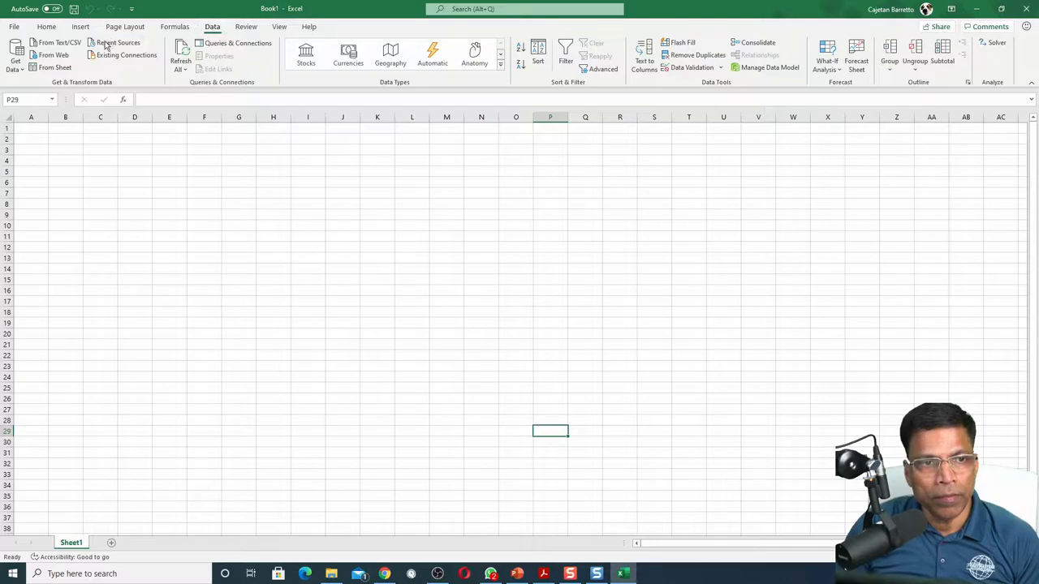
click(53, 56)
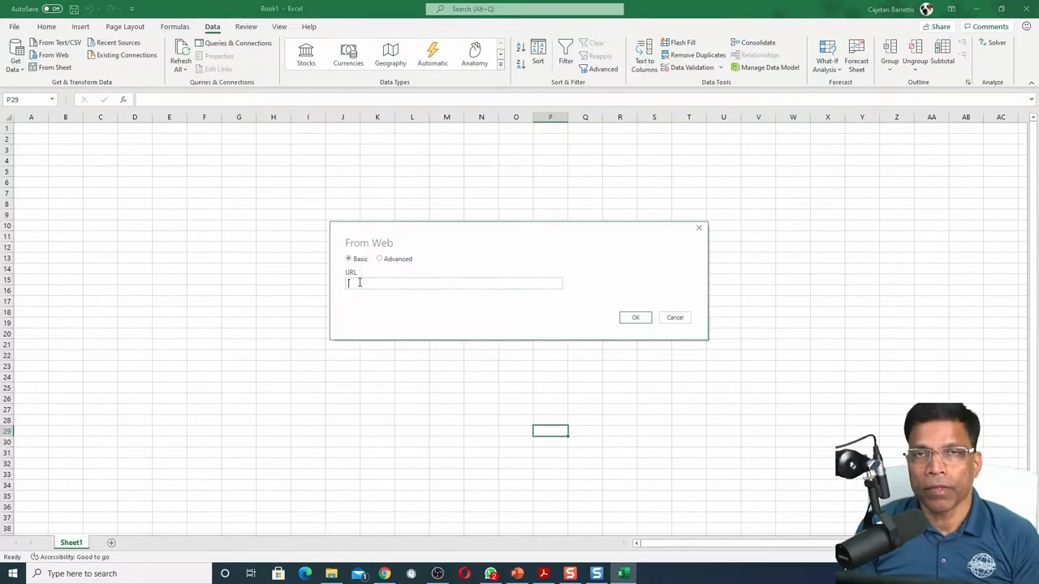
text(http://reports.toastmasters.org/reports/dprReports.cfm?r=3&d=20)
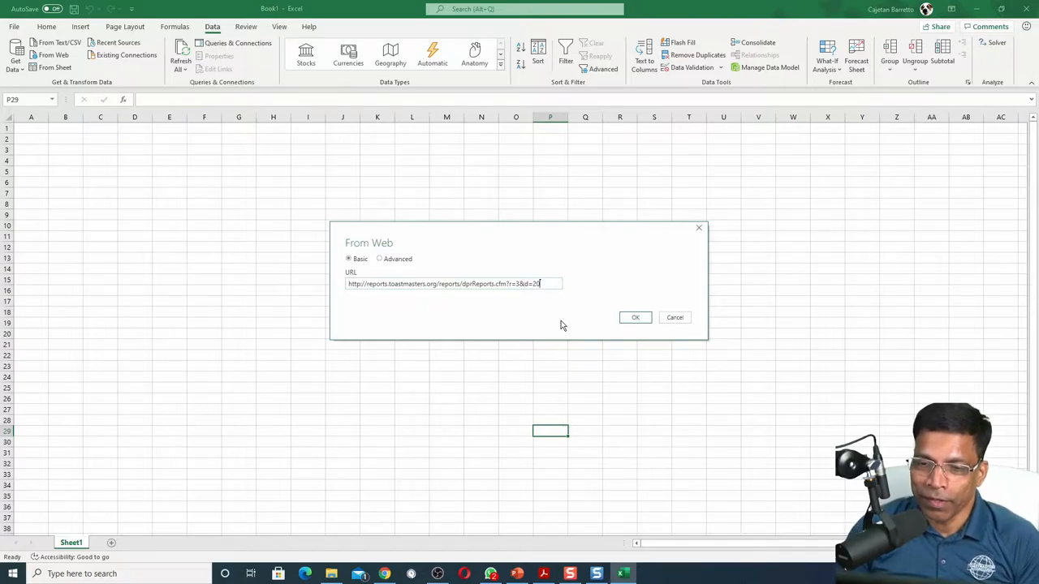
click(636, 317)
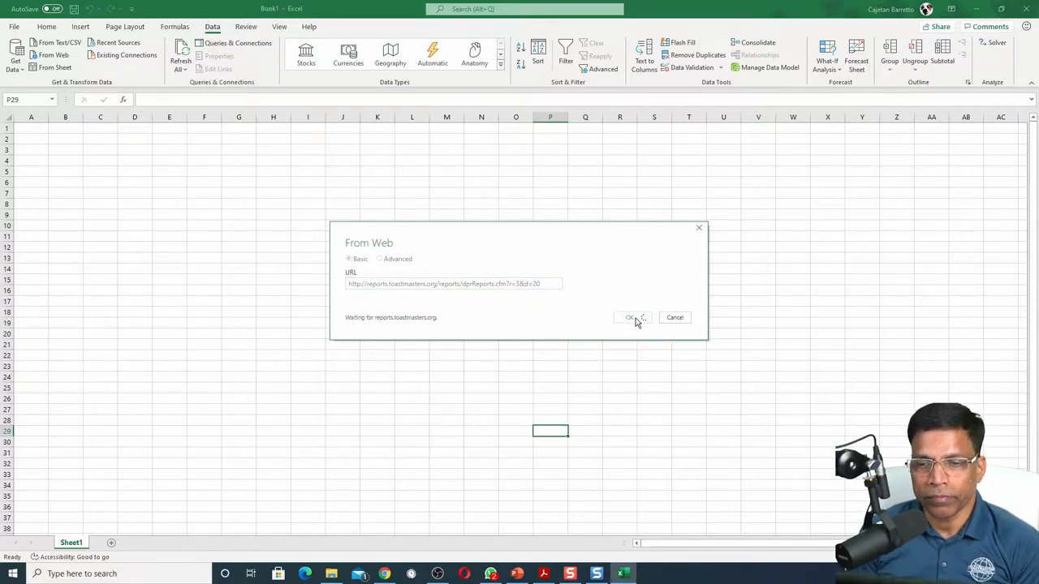
click(633, 316)
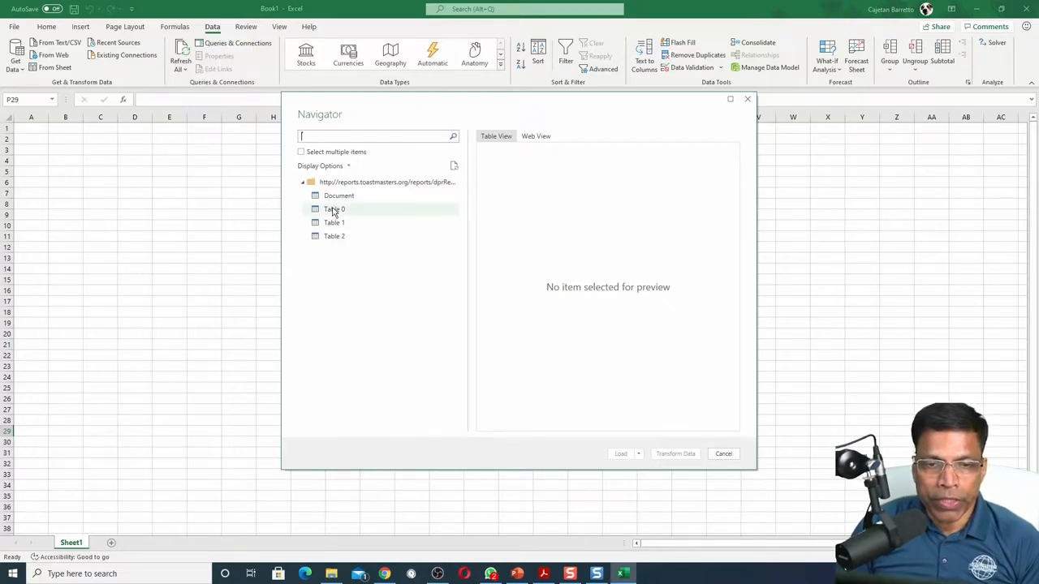
mouse_move(337, 195)
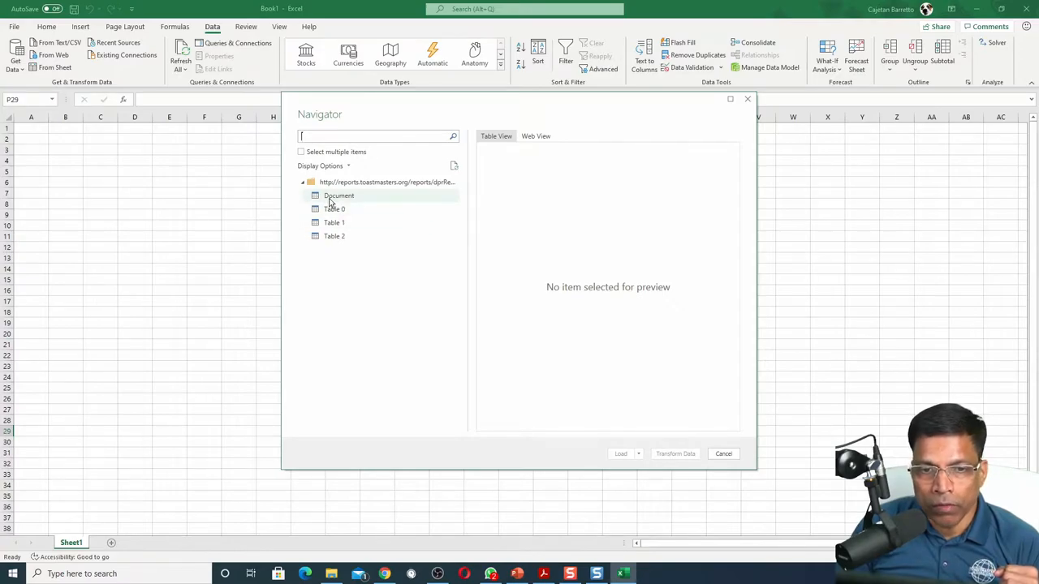
Preview Document, Table 0, Table 1 and Table 2 in the Navigator, keeping Table 2 with the achievement rows.
click(337, 195)
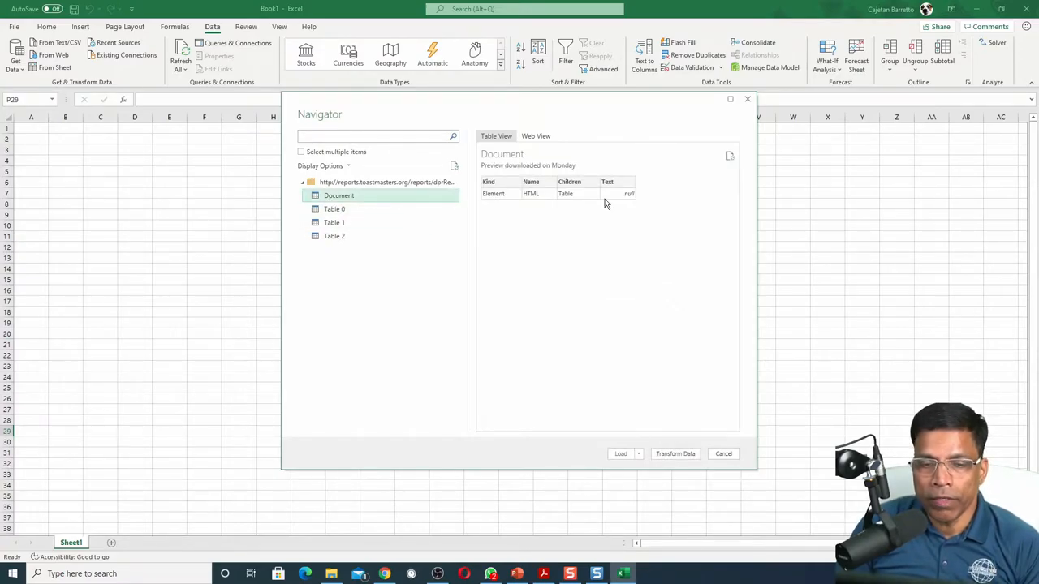
click(334, 207)
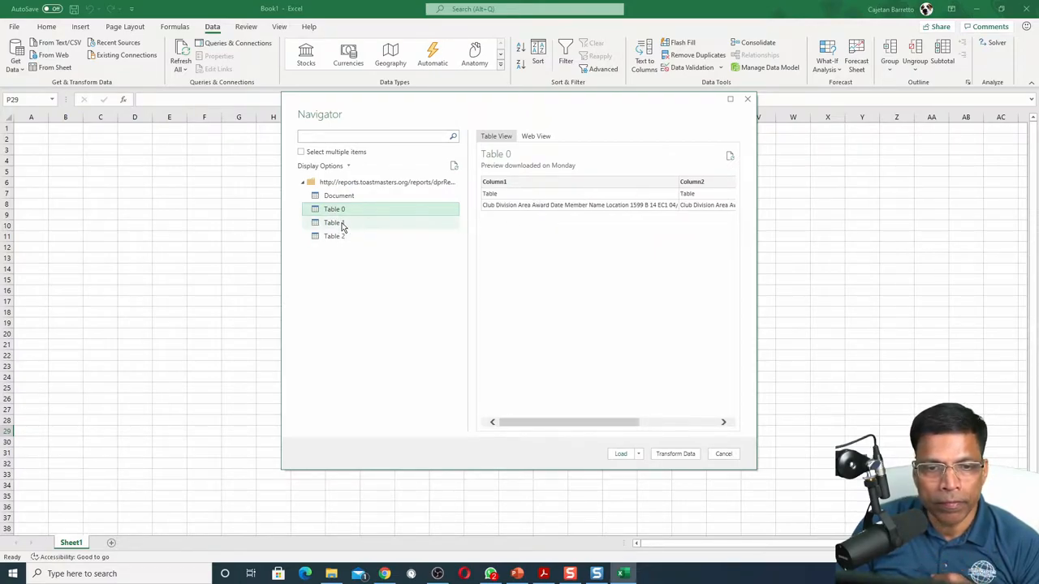
click(334, 222)
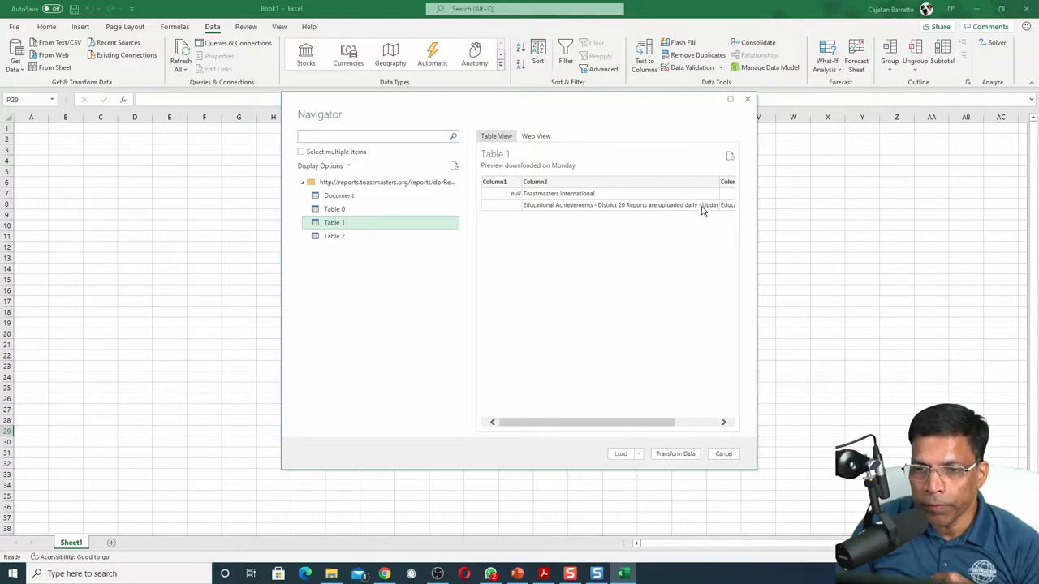
mouse_move(334, 236)
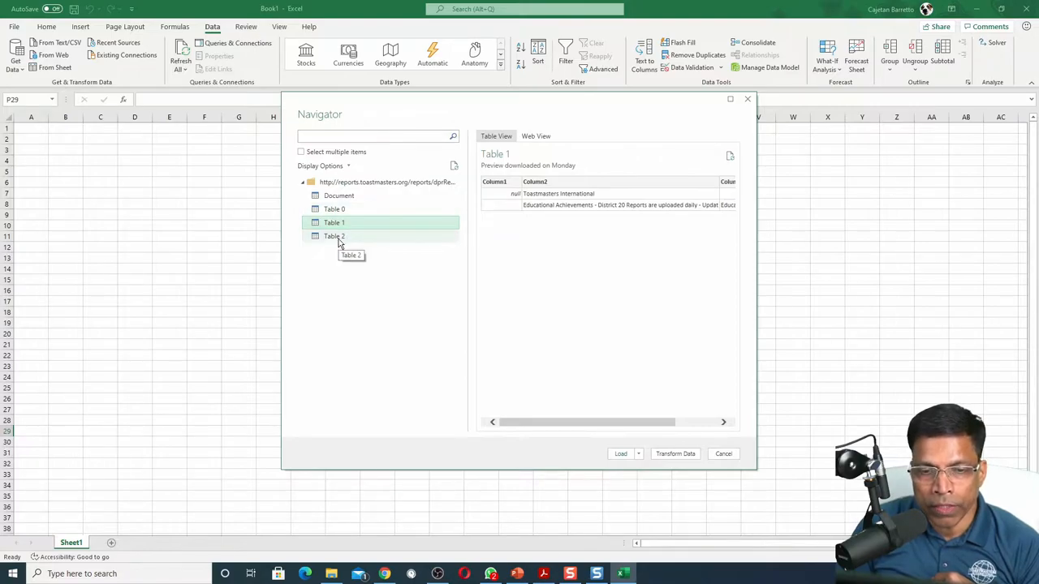
click(334, 237)
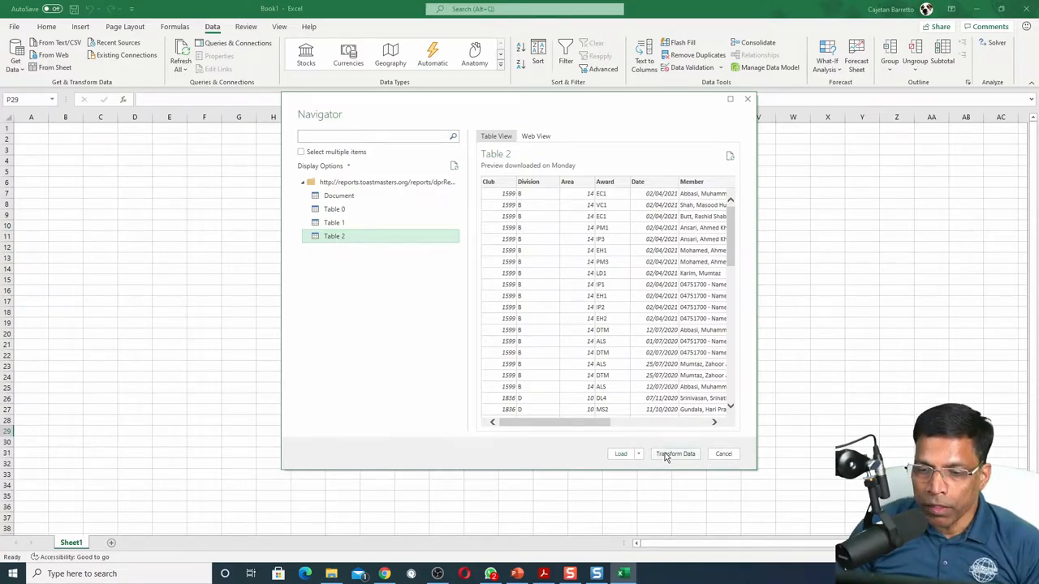
Transform the chosen table in Power Query and review its club, division, award and member columns.
click(722, 454)
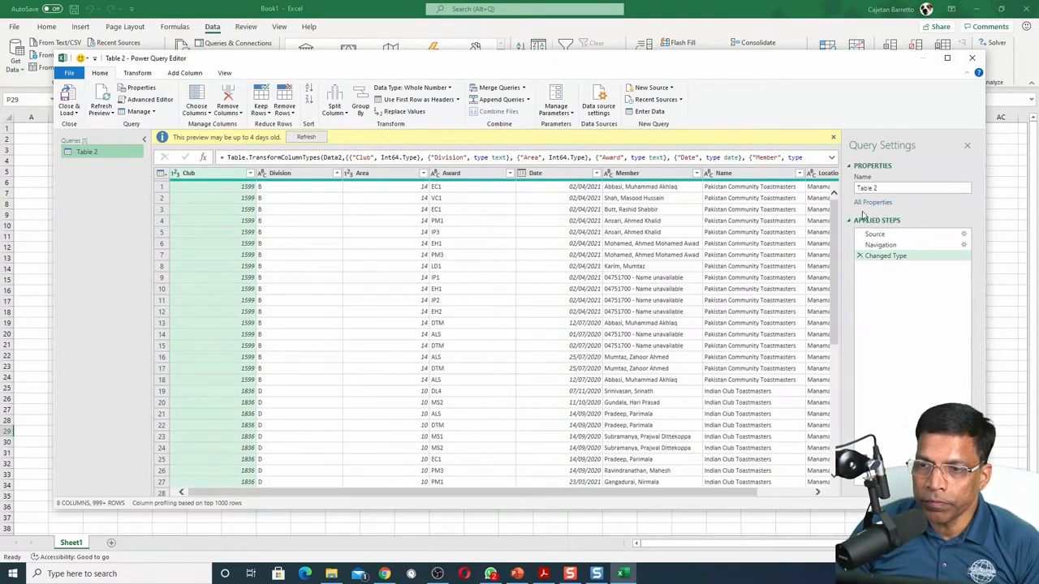
scroll(down, 3)
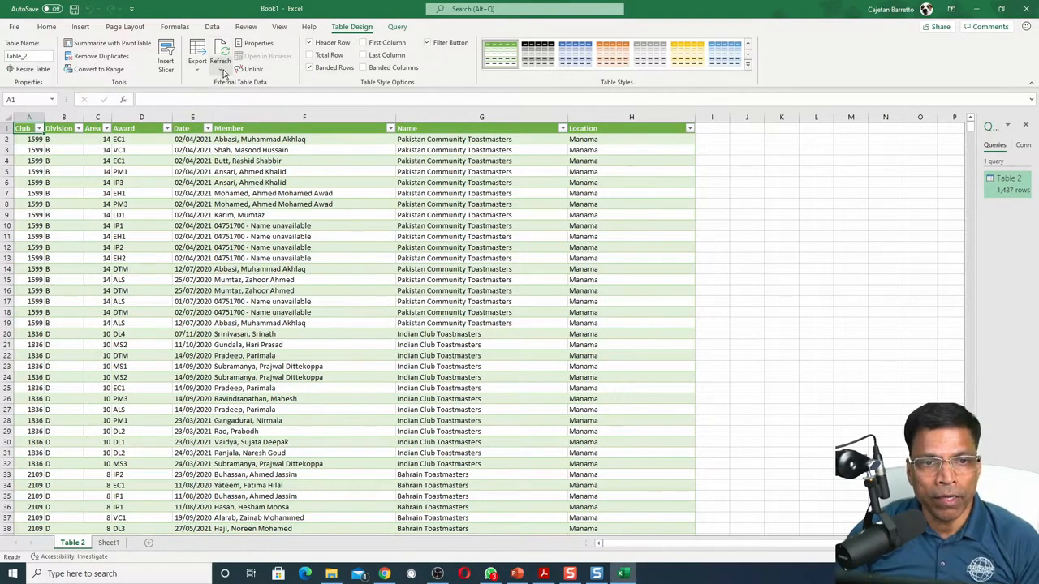
Refresh the imported table from the web source via Refresh All.
click(220, 73)
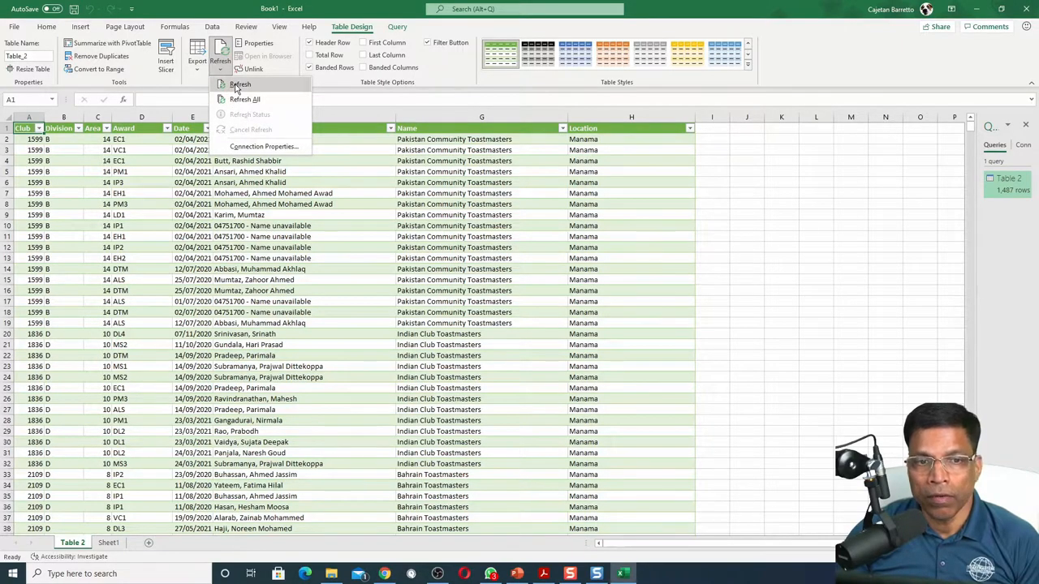
click(240, 85)
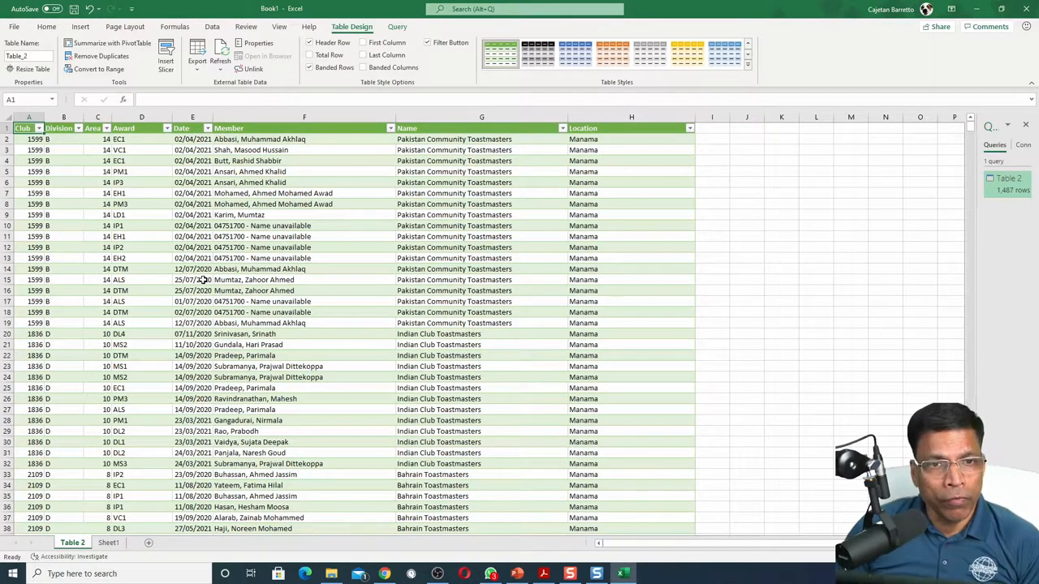
click(211, 26)
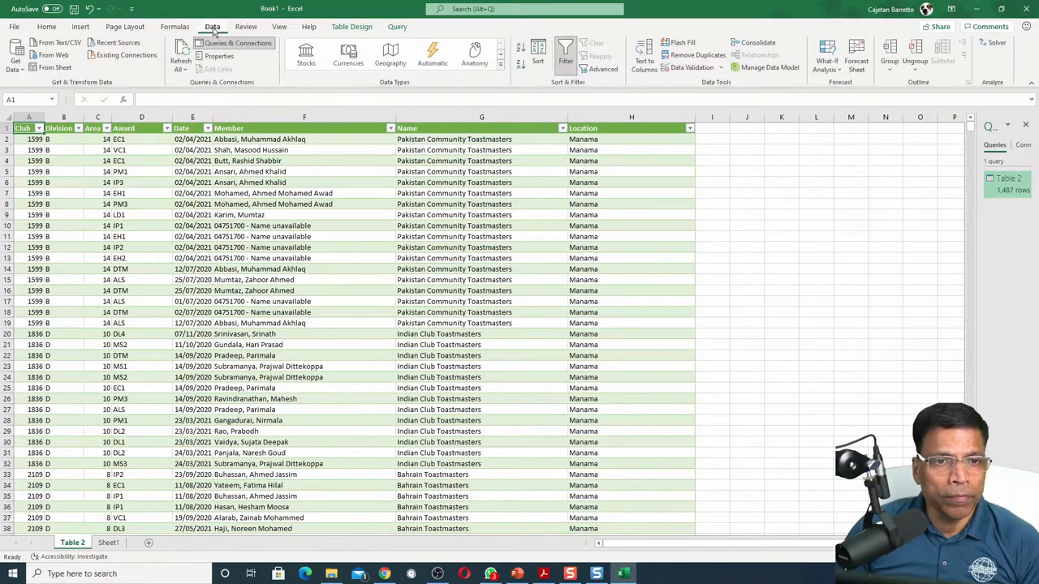
mouse_move(180, 57)
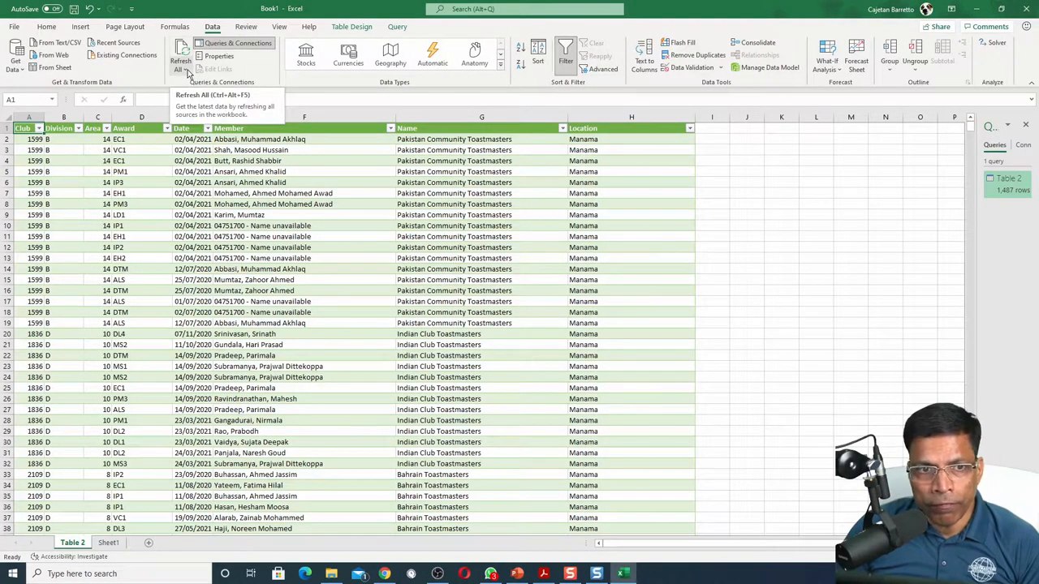
Enable 'Refresh data when opening the file' in the connection properties.
click(180, 69)
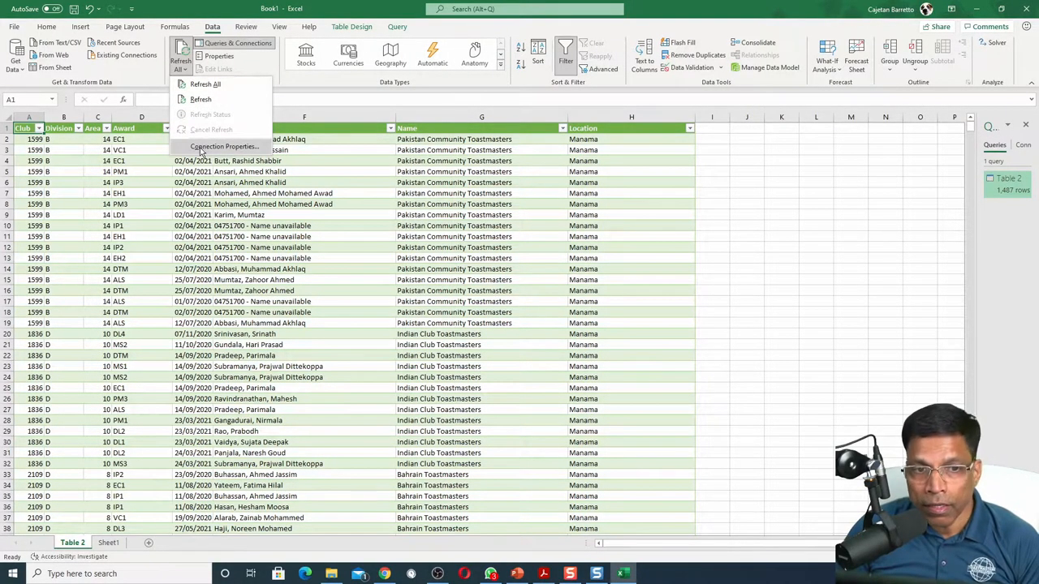
click(224, 146)
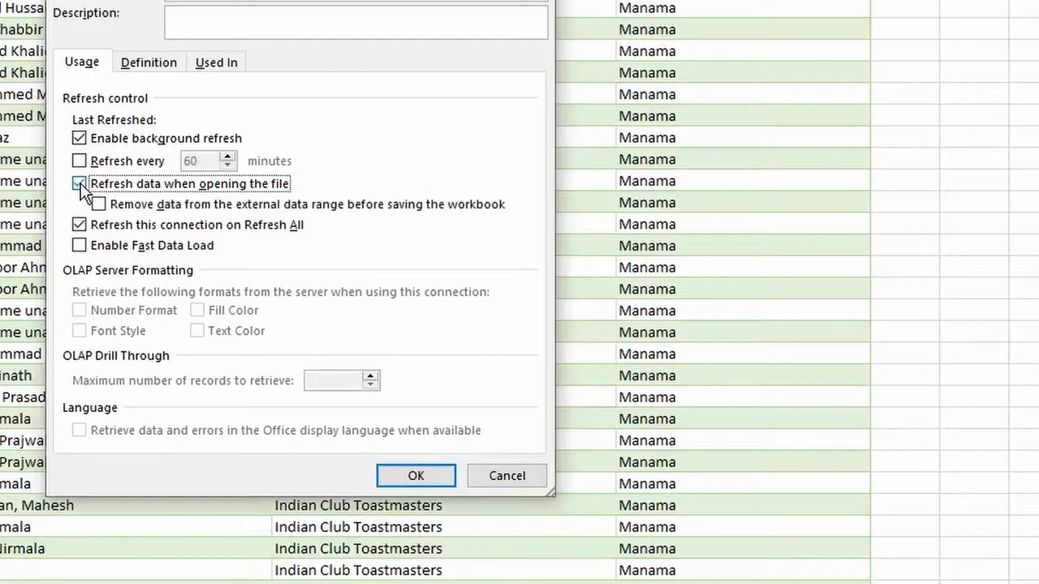
click(415, 476)
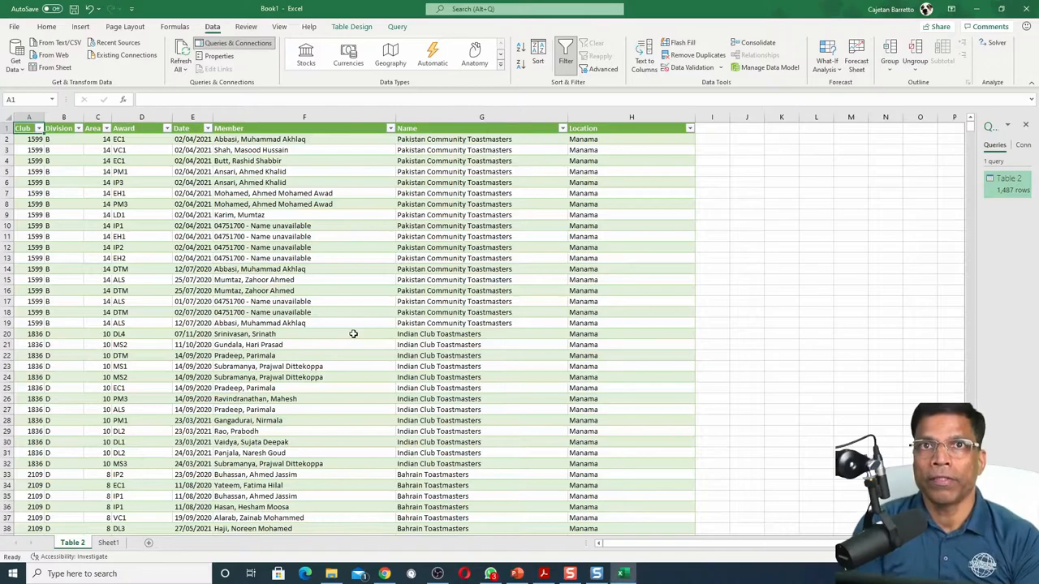
mouse_move(370, 308)
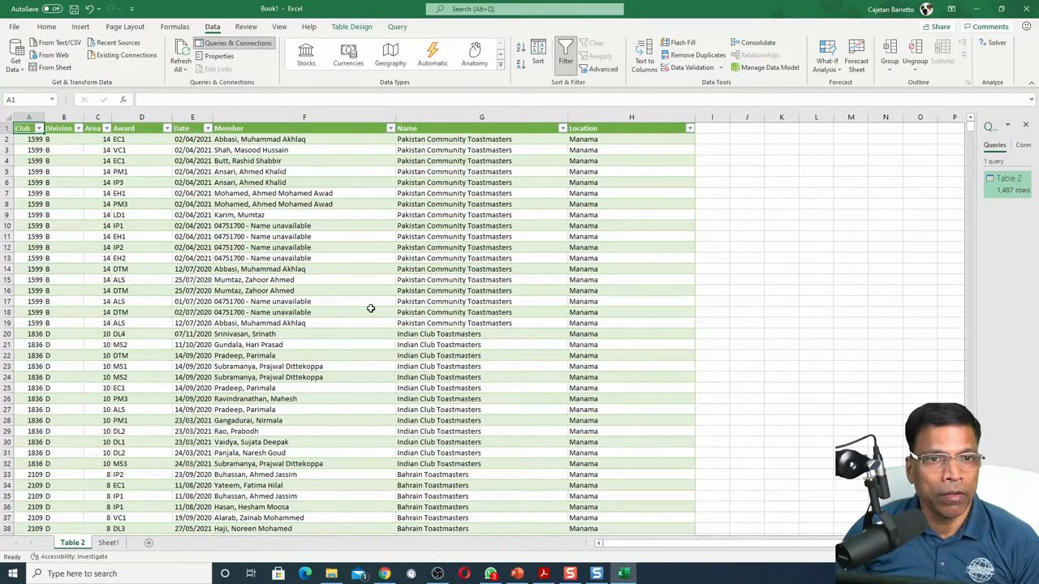
Create a PivotTable on a new sheet with Division as rows and Count of Award as values.
click(81, 26)
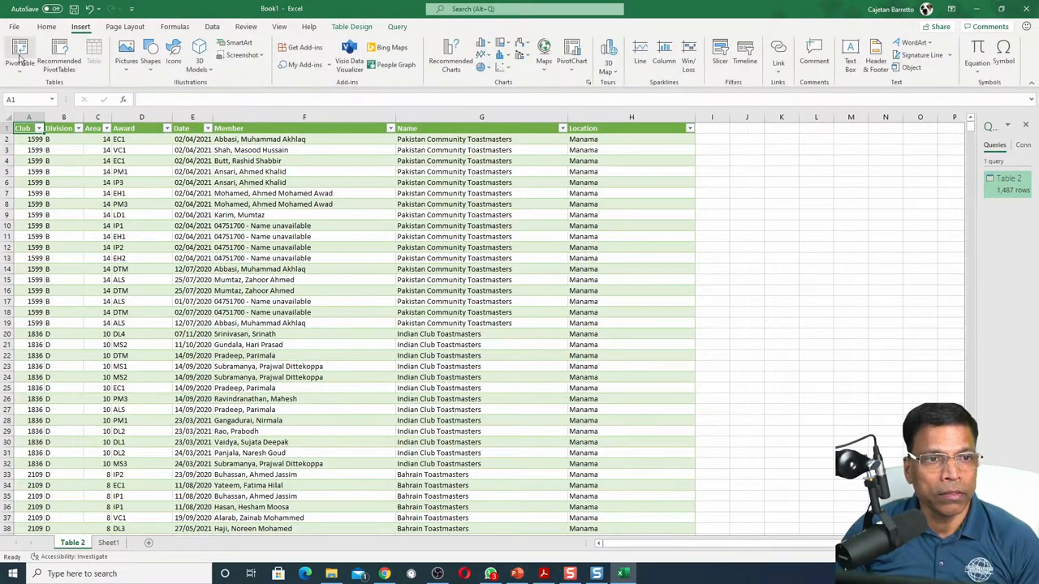
click(20, 52)
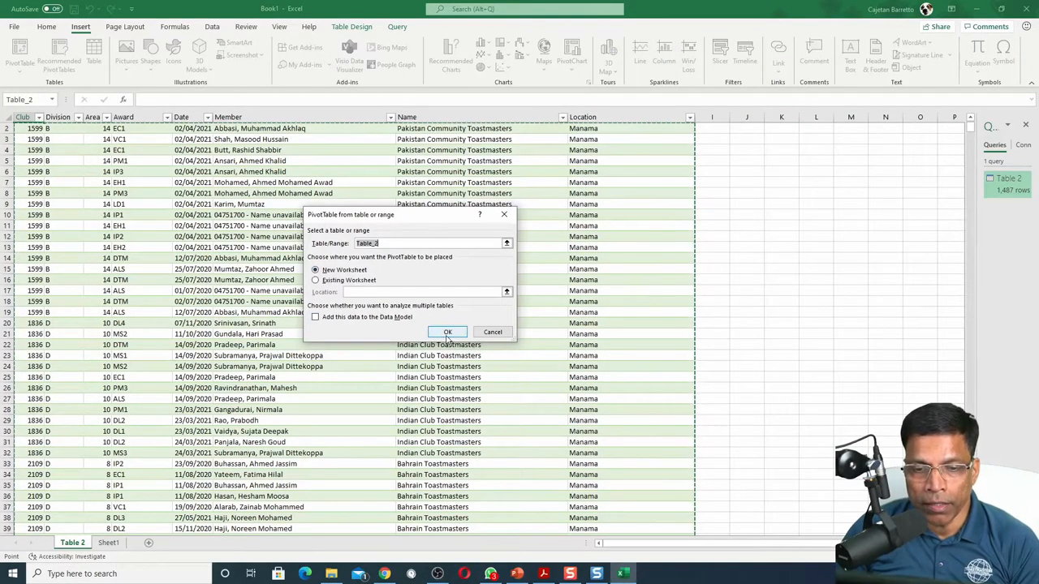
click(448, 332)
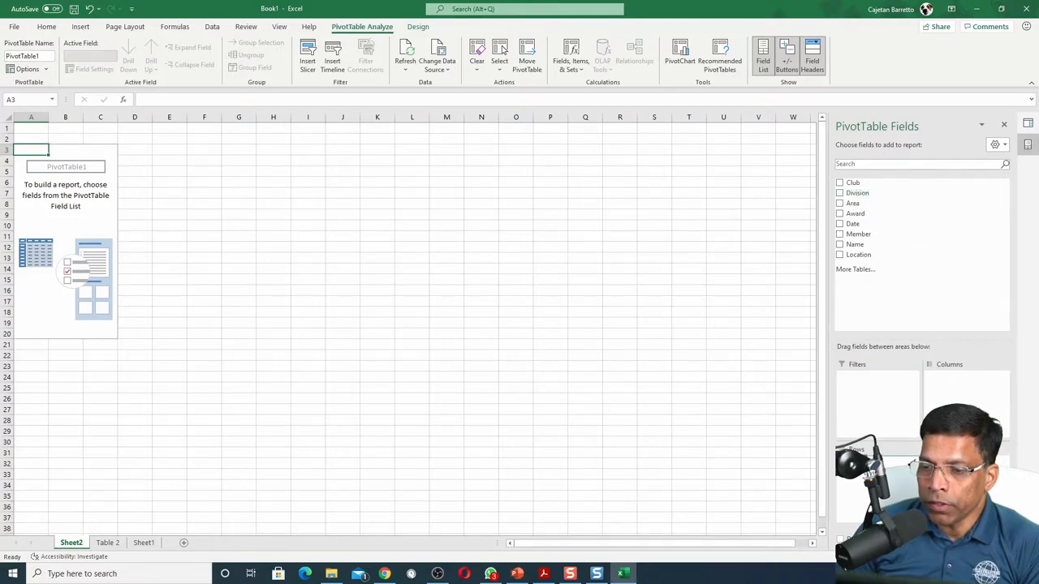
click(840, 192)
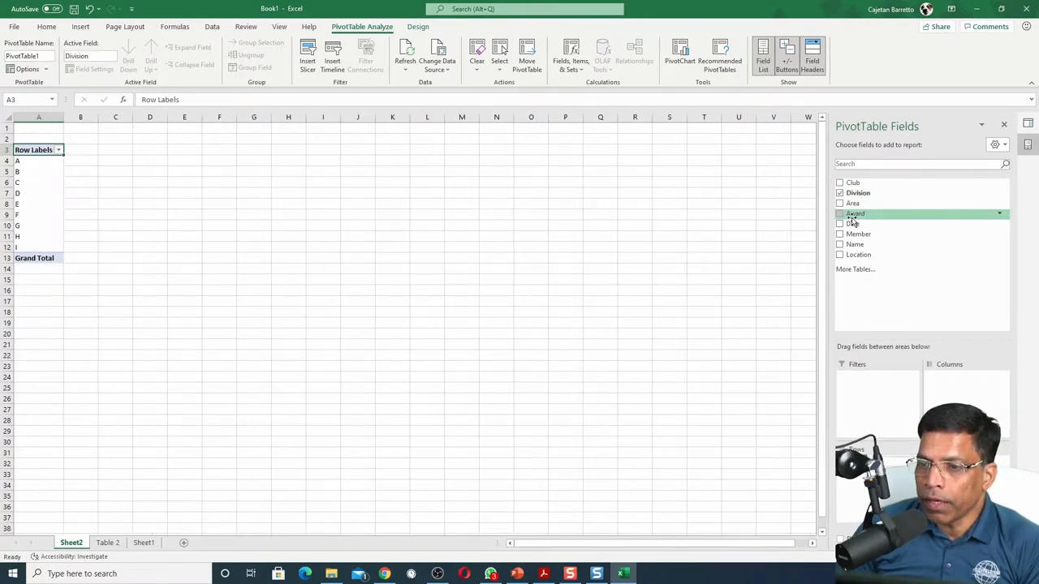
click(841, 214)
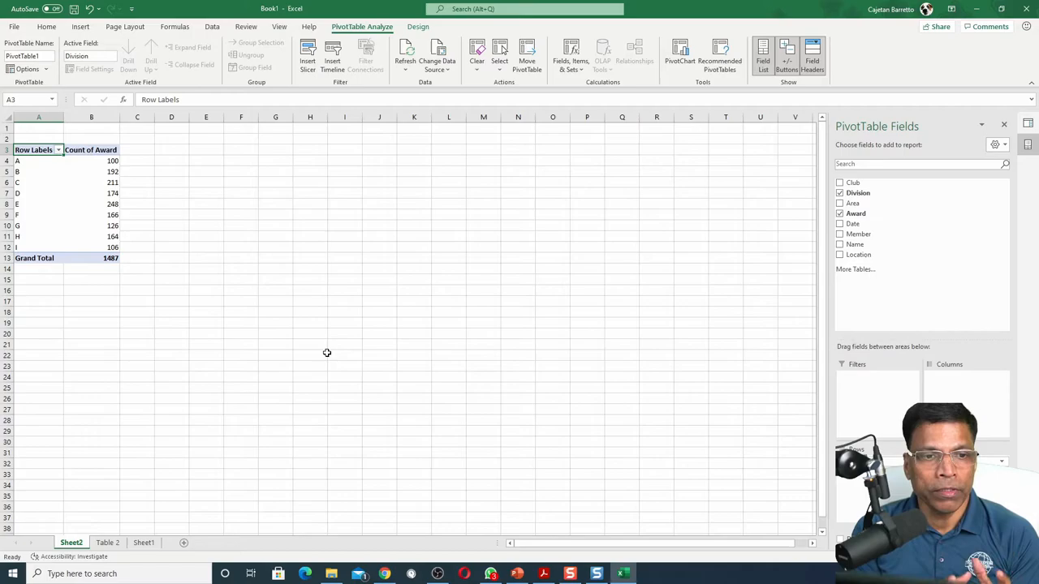
mouse_move(271, 263)
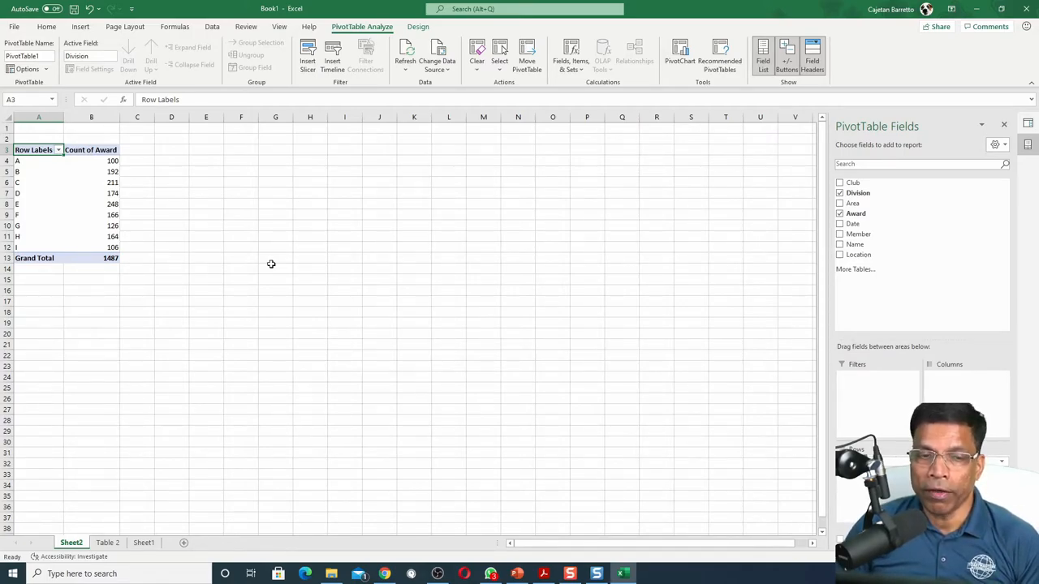
mouse_move(91, 205)
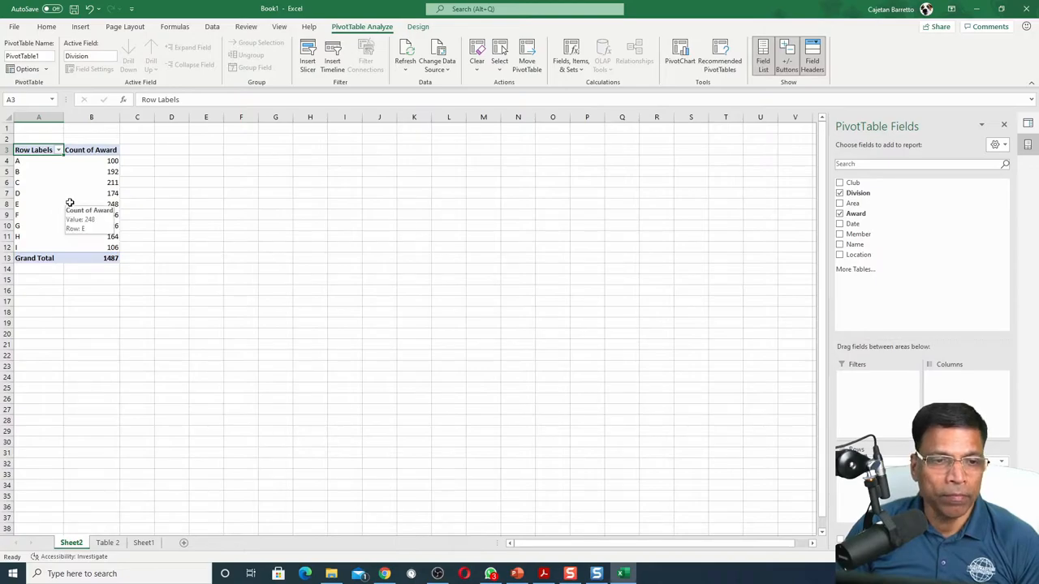
Select a pivot table cell and insert a clustered column PivotChart of awards per division.
click(91, 172)
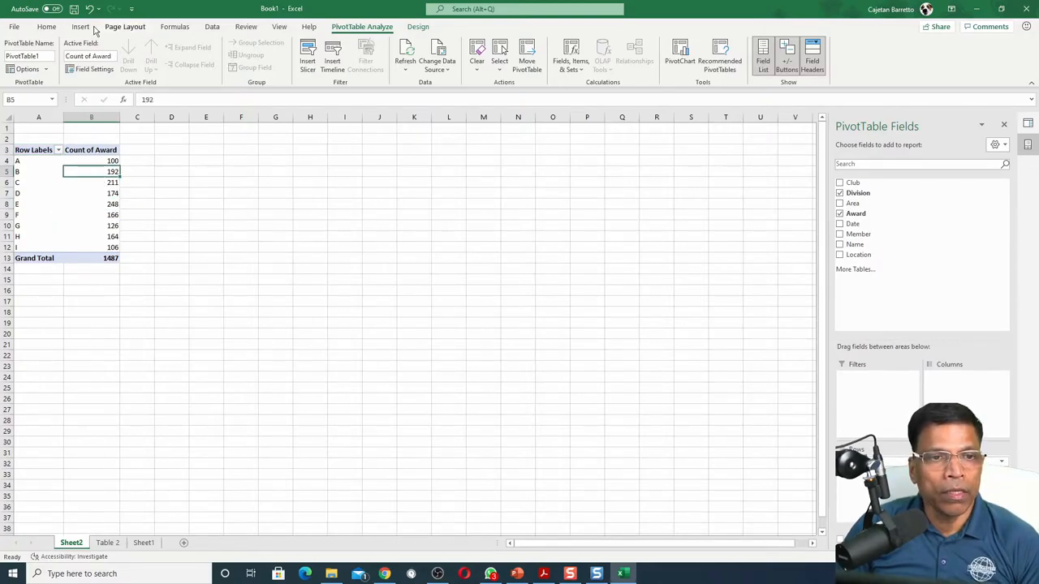
click(81, 26)
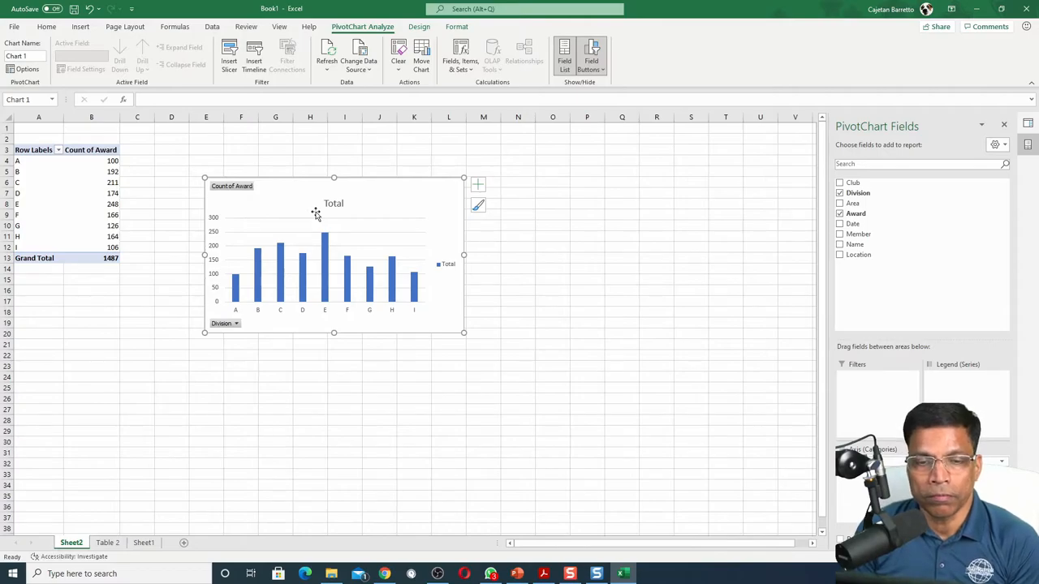
mouse_move(881, 399)
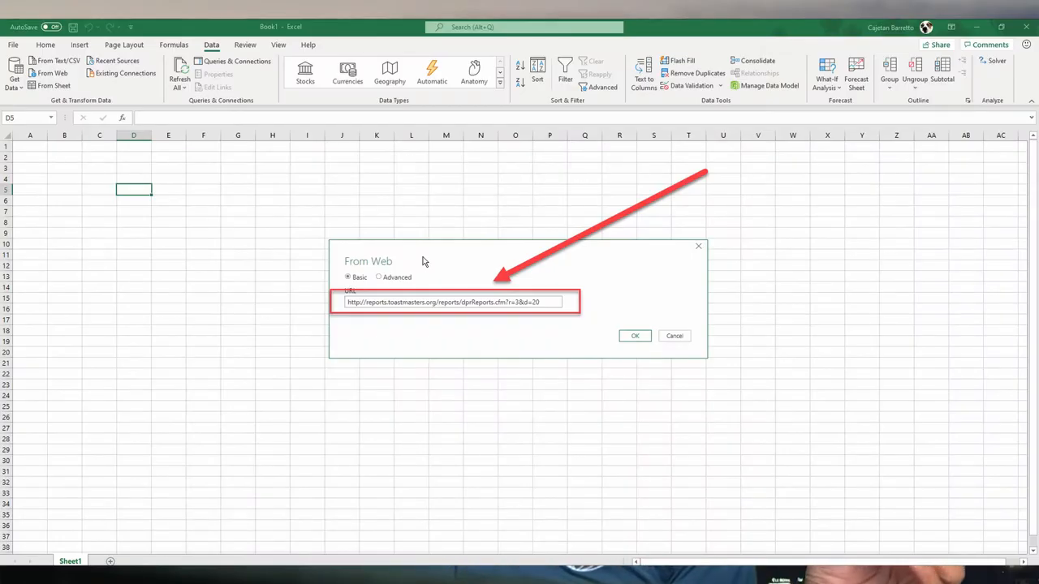
click(635, 335)
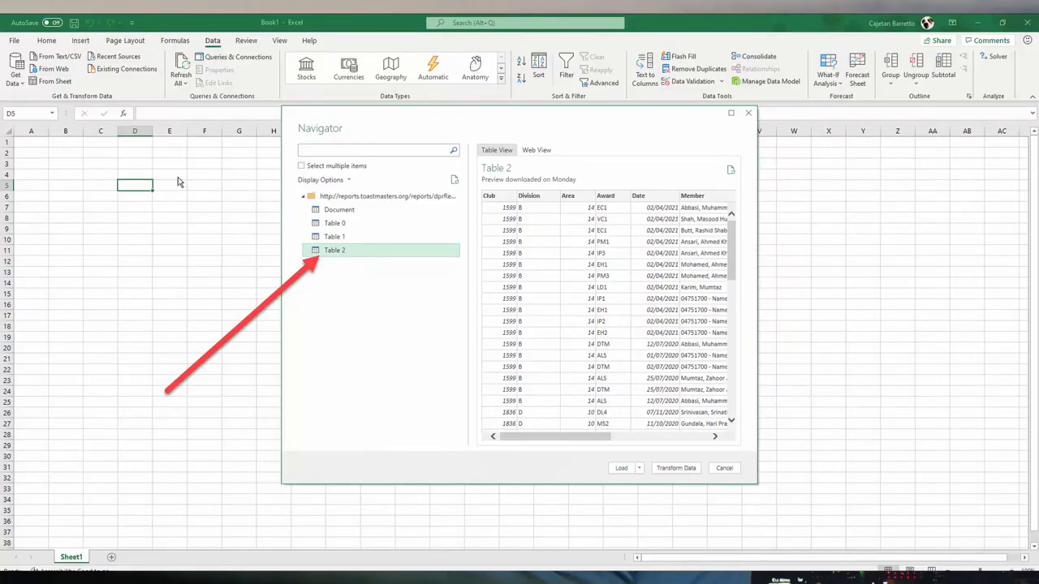